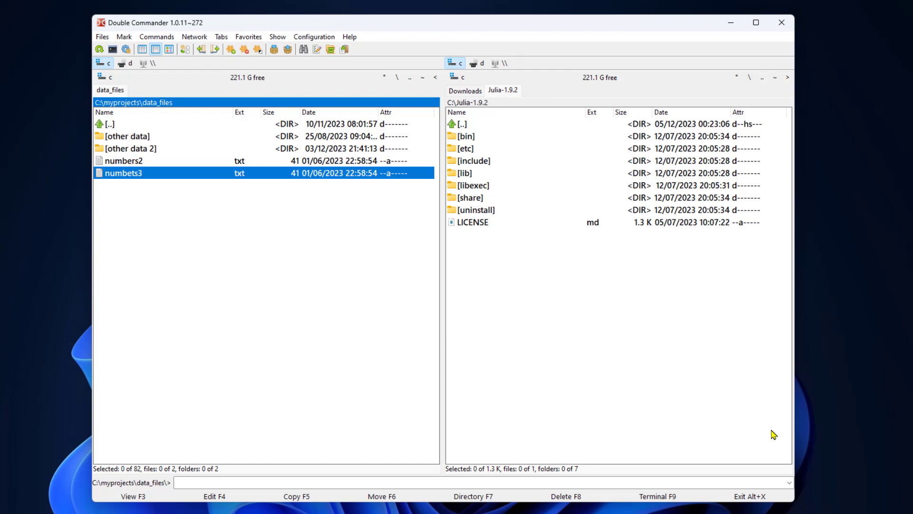
Switch the right panel from Julia-1.9.2 to C:\myprojects using Ctrl+Right.
key("Ctrl+Right")
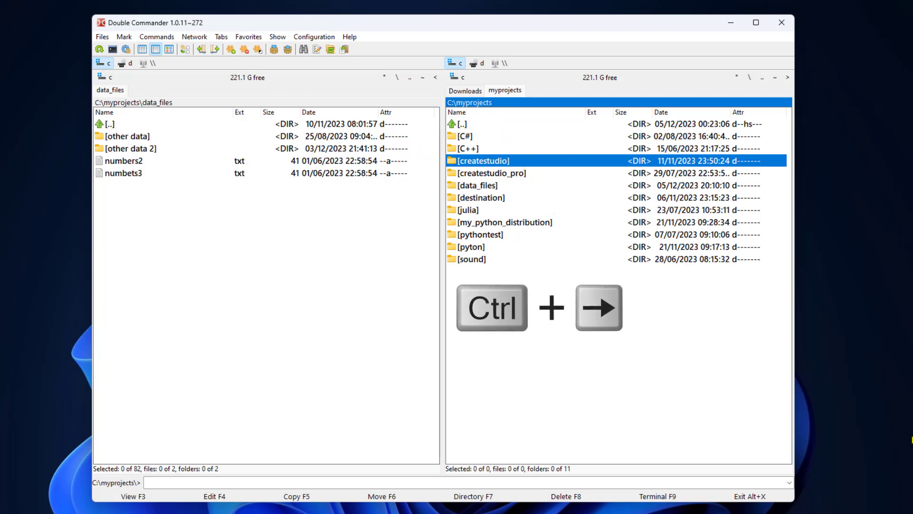
key("ctrl+Right")
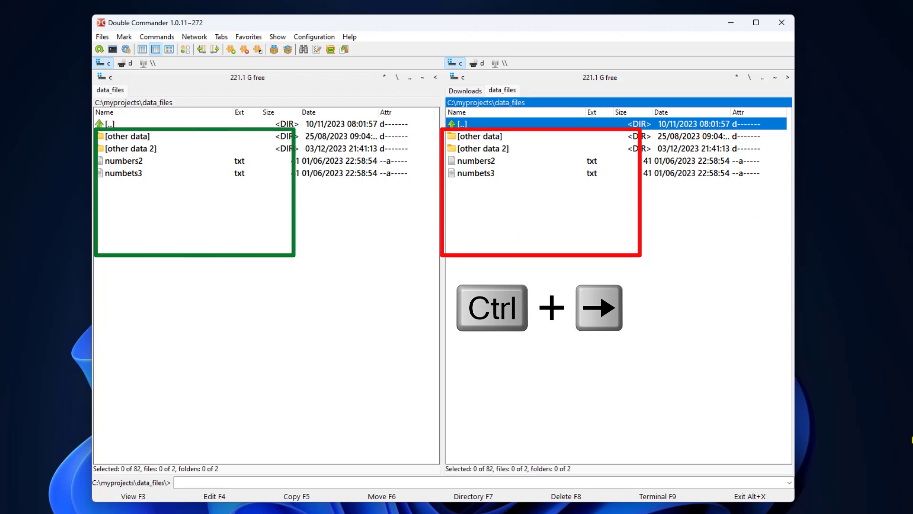
key("ctrl+Right")
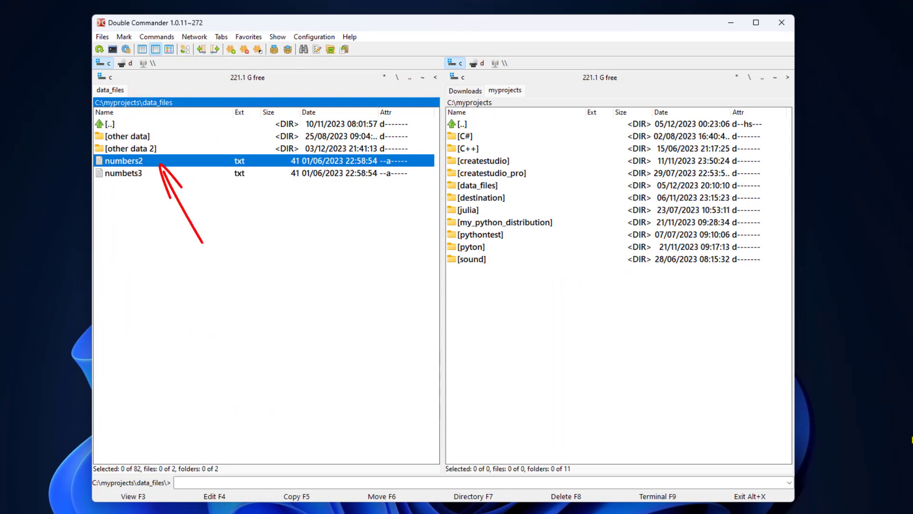
key("ctrl+Right")
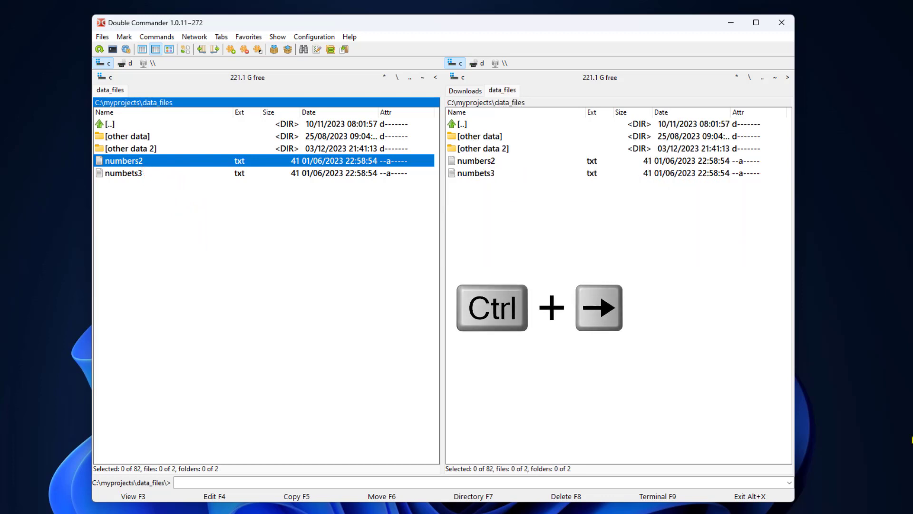
key("ctrl+Right")
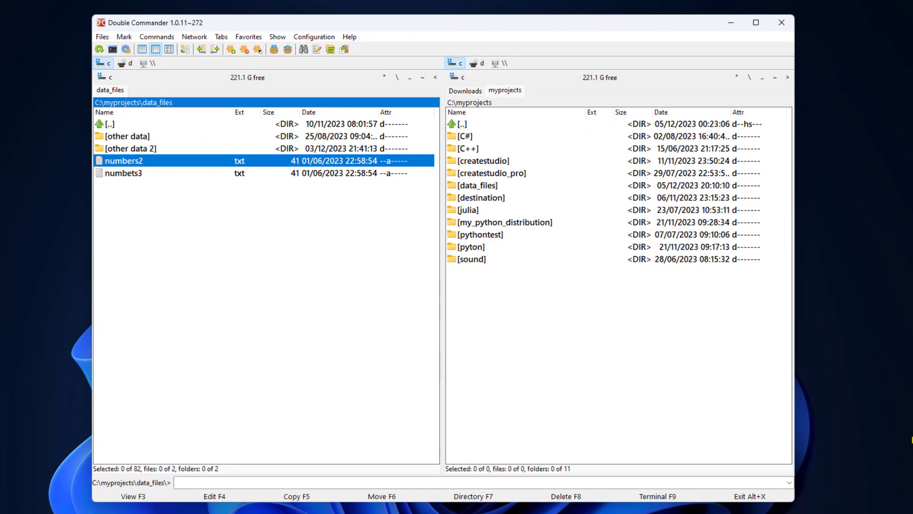
Open 'other data' in the right panel, then briefly open it on the left and return to data_files.
left_click(126, 135)
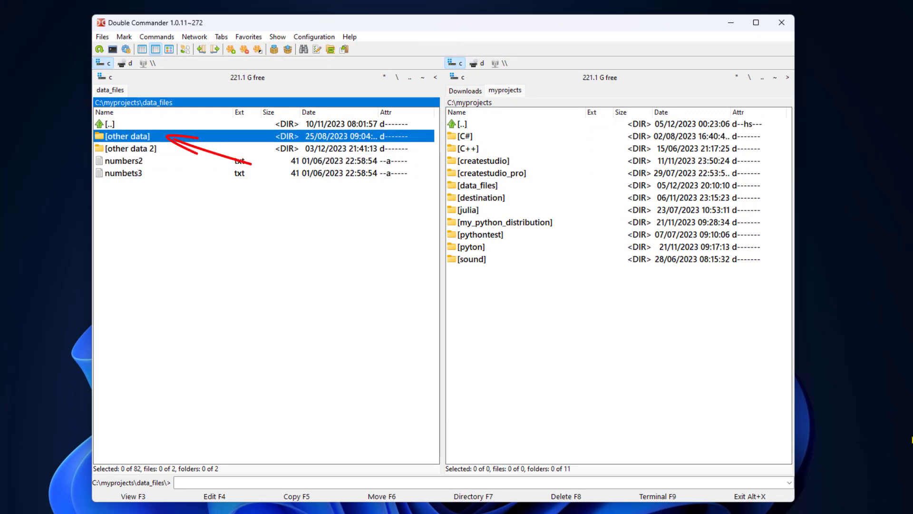
key("ctrl+Right")
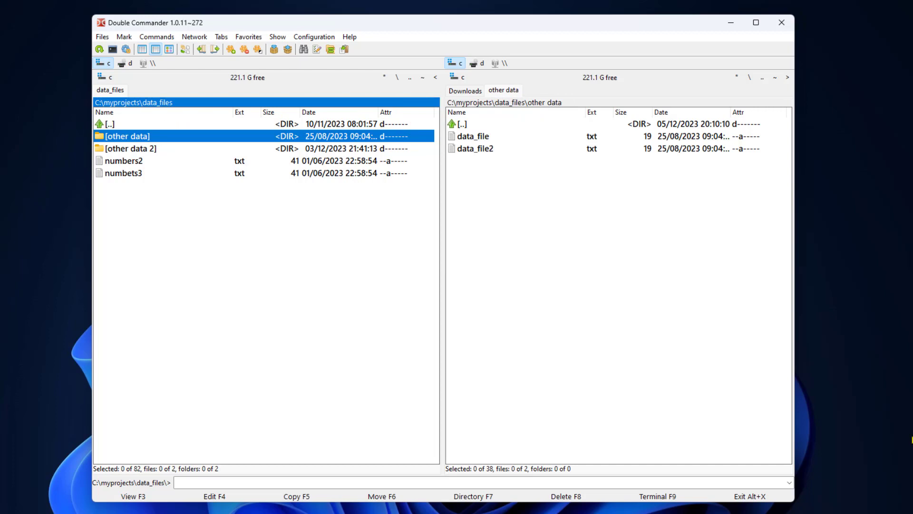
double_click(126, 135)
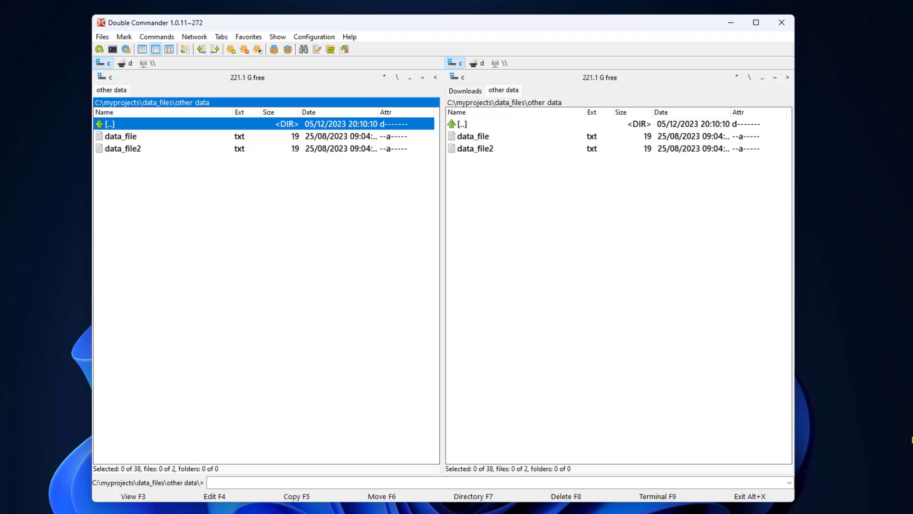
key("ctrl+Left")
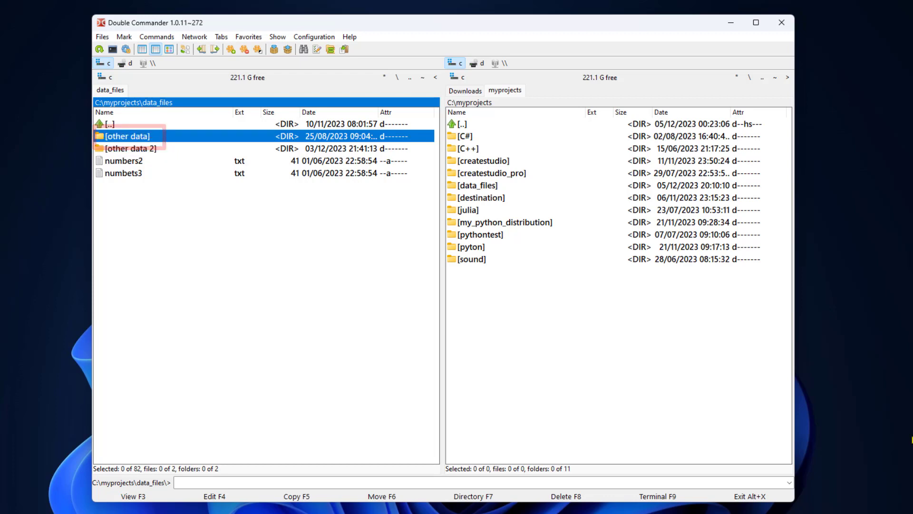
key("ctrl+Right")
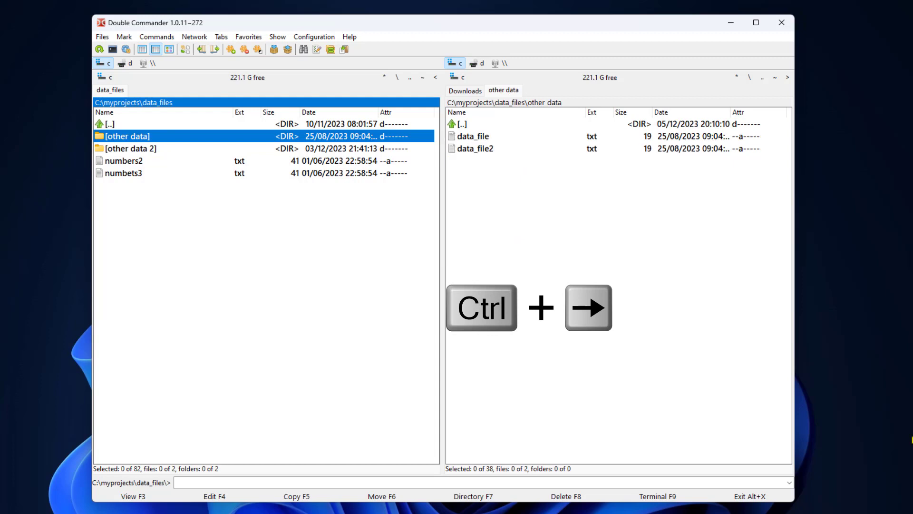
key("ctrl+Right")
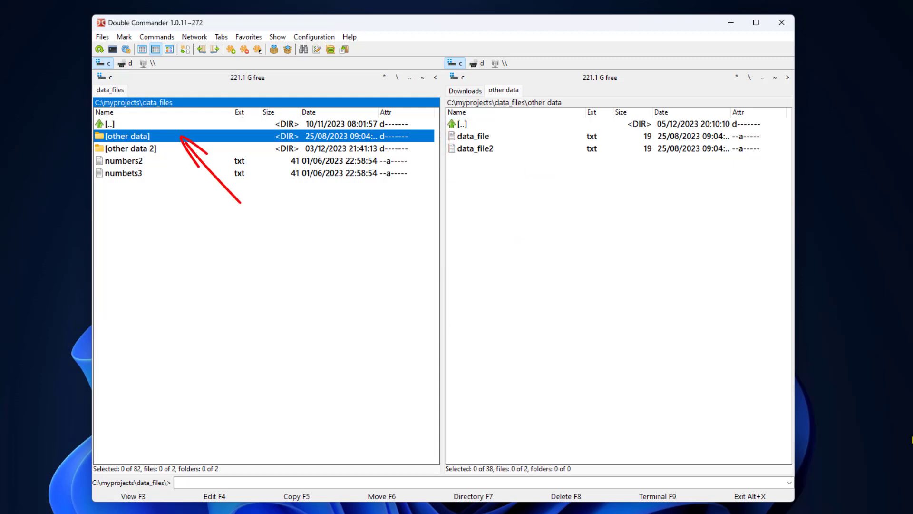
left_click(135, 148)
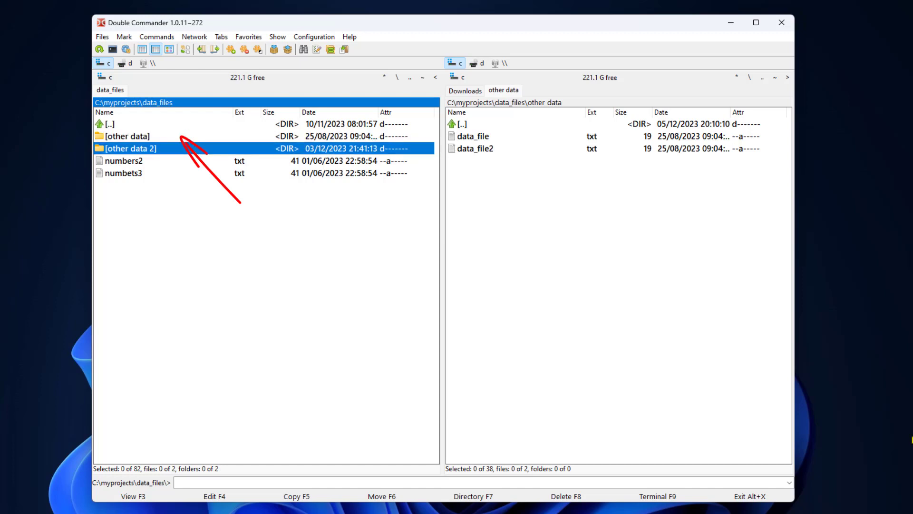
key("ctrl+Right")
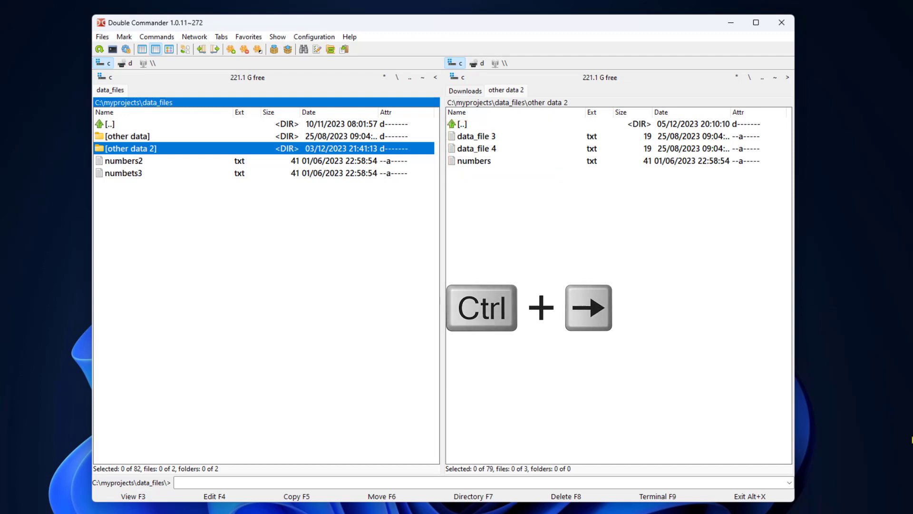
key("ctrl+Right")
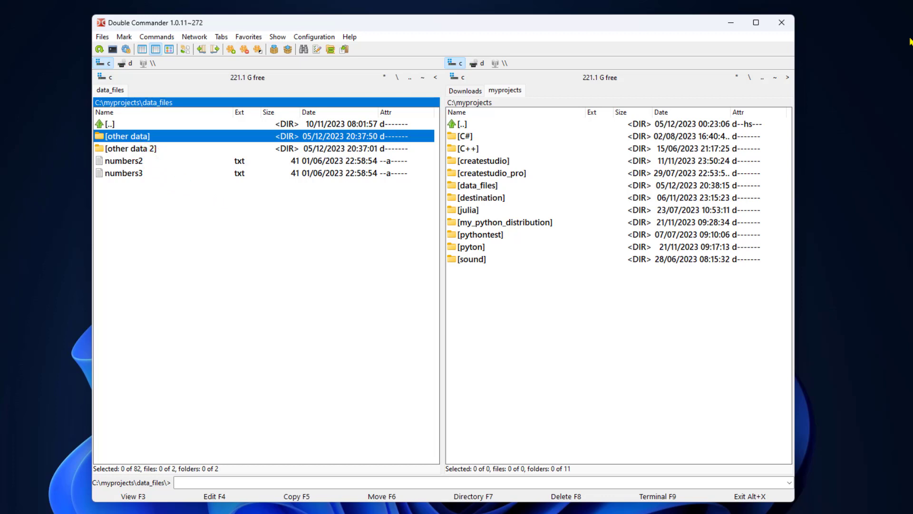
key("ctrl+x")
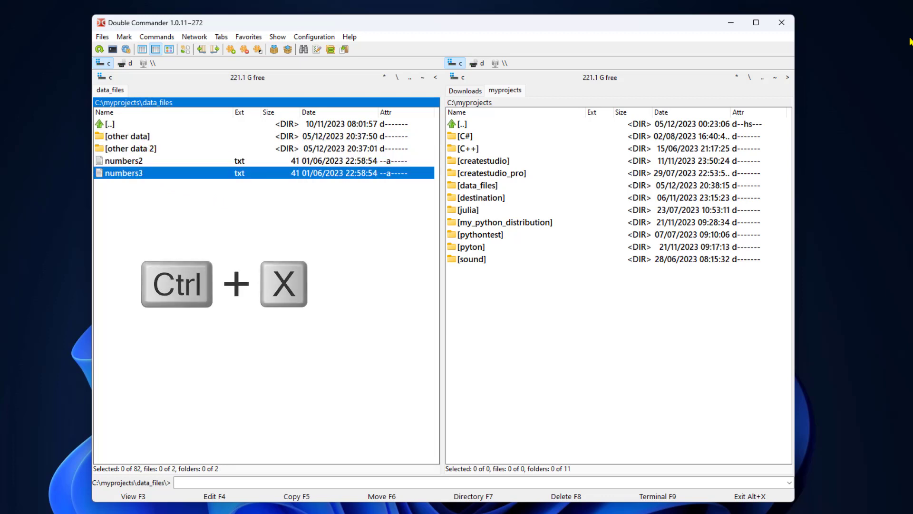
key("Up")
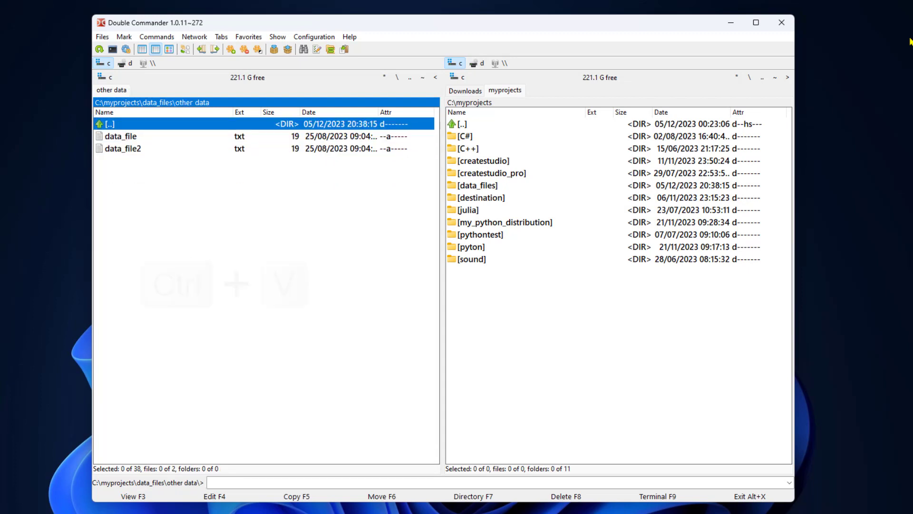
key("ctrl+v")
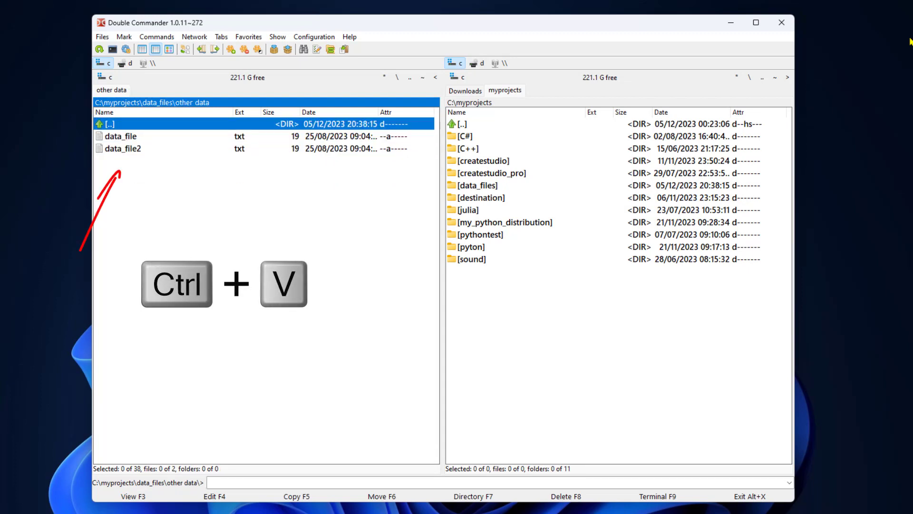
key("Ctrl+V")
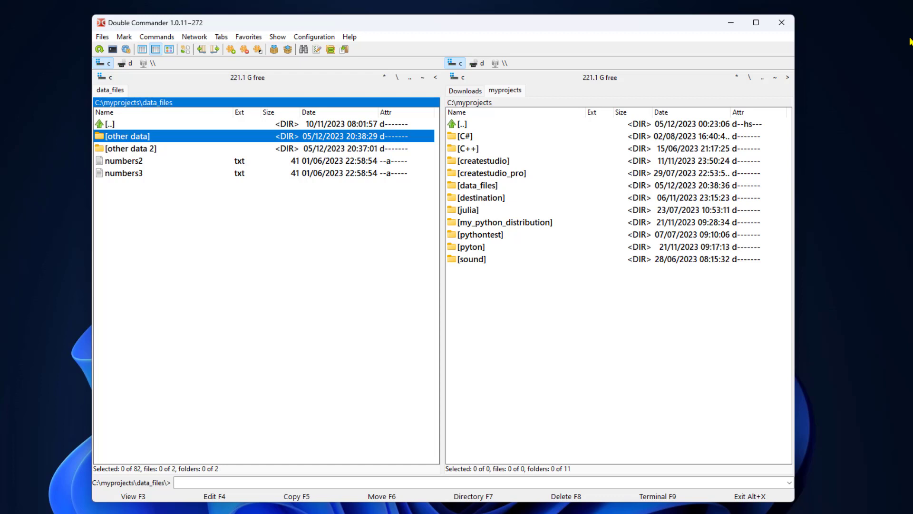
Show 'other data' in the right panel and move numbers3 there from data_files with F6.
key("ctrl+Right")
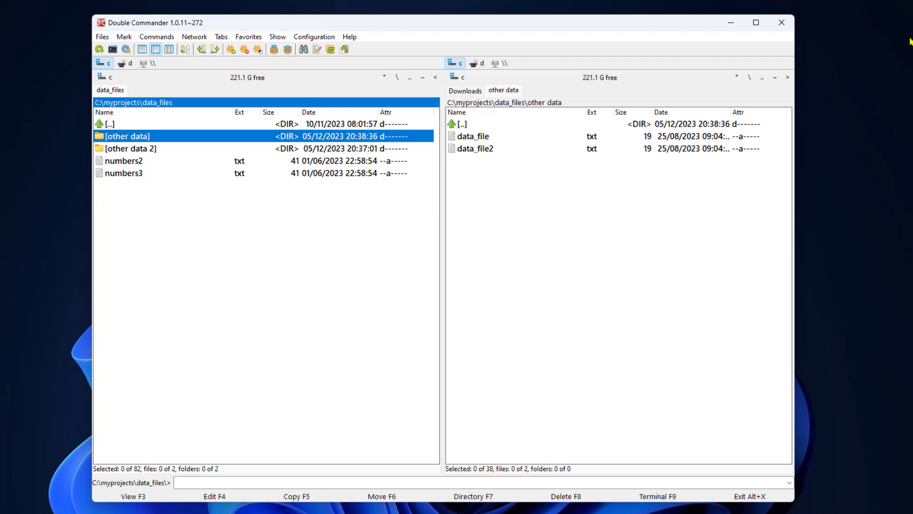
left_click(124, 173)
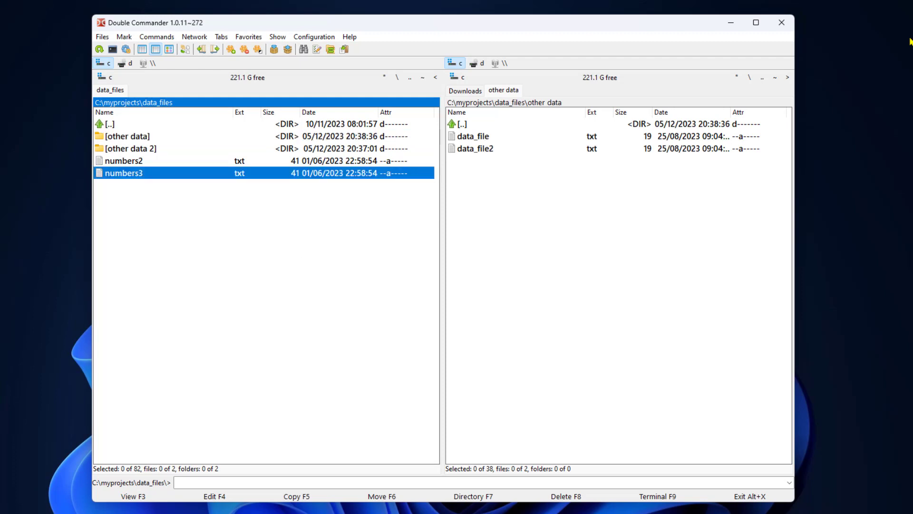
key("F6")
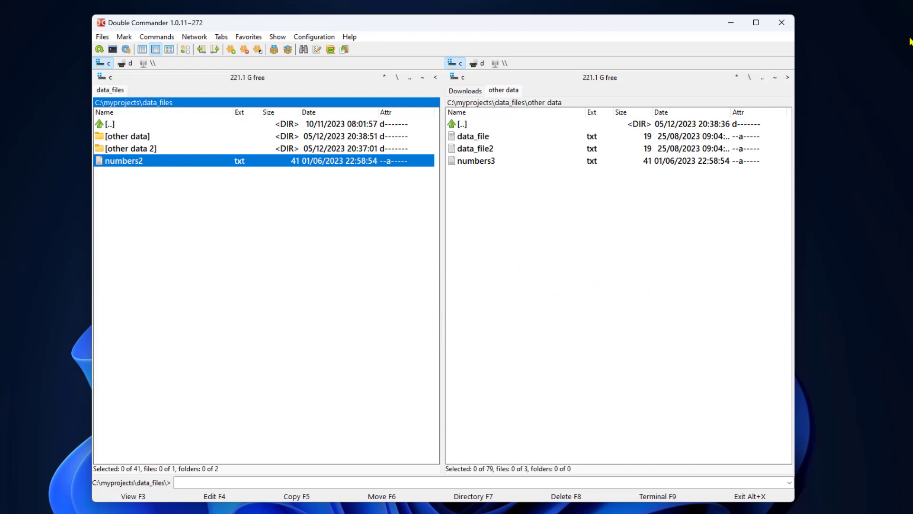
key("alt+left")
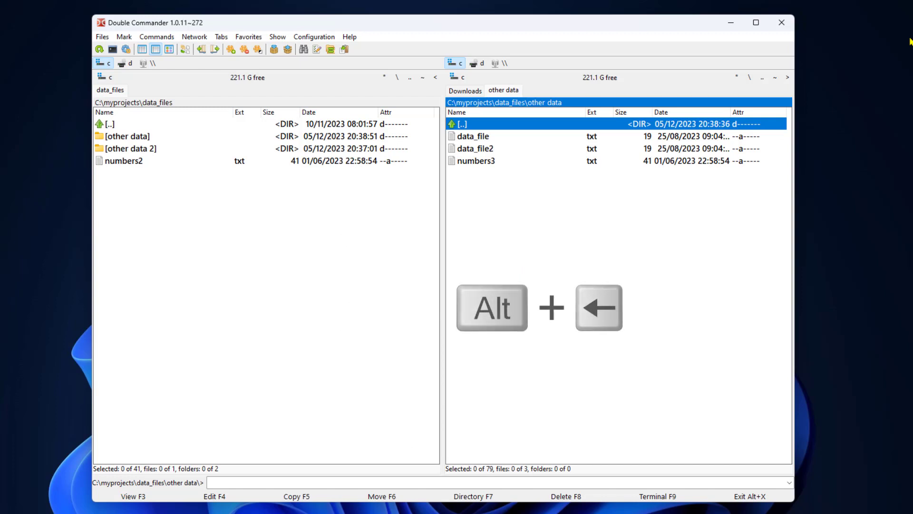